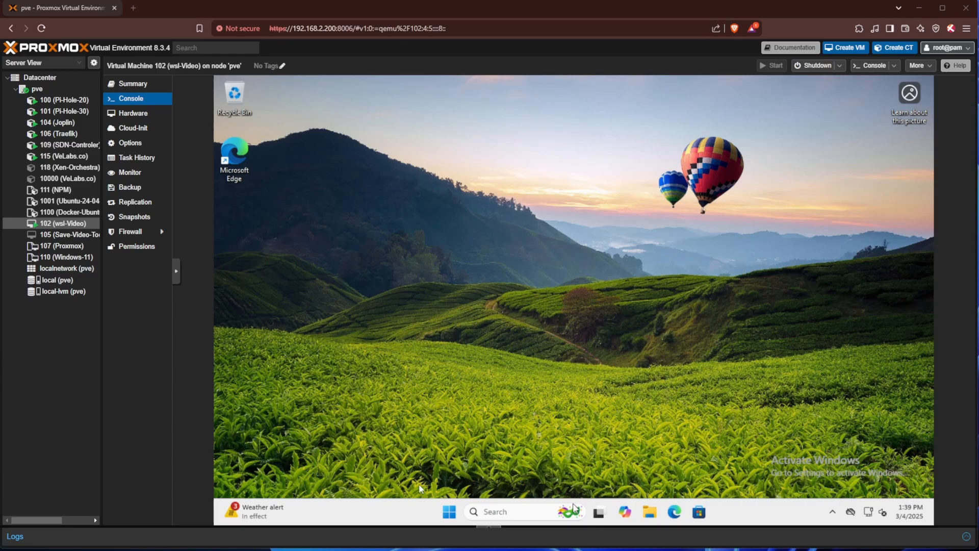
mouse_move(406, 477)
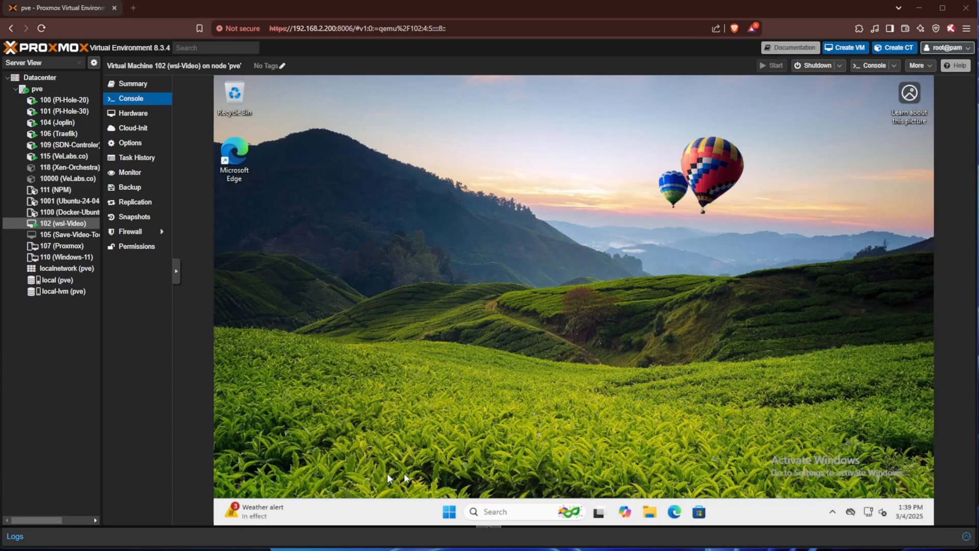
mouse_move(411, 477)
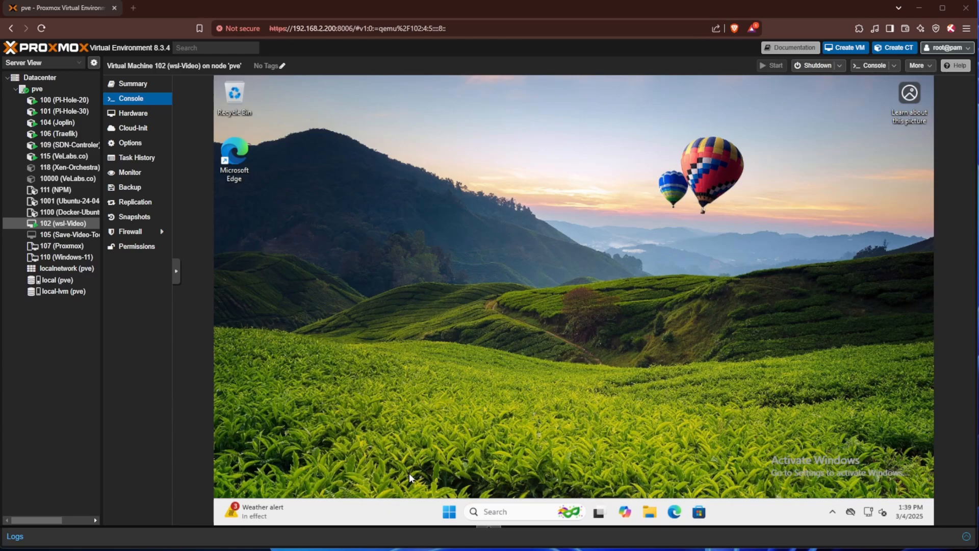
mouse_move(431, 384)
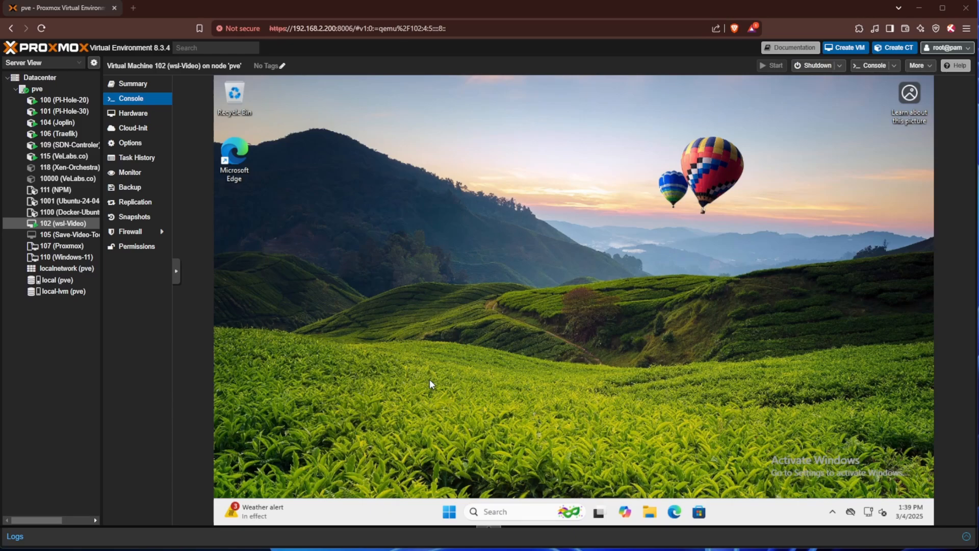
mouse_move(468, 389)
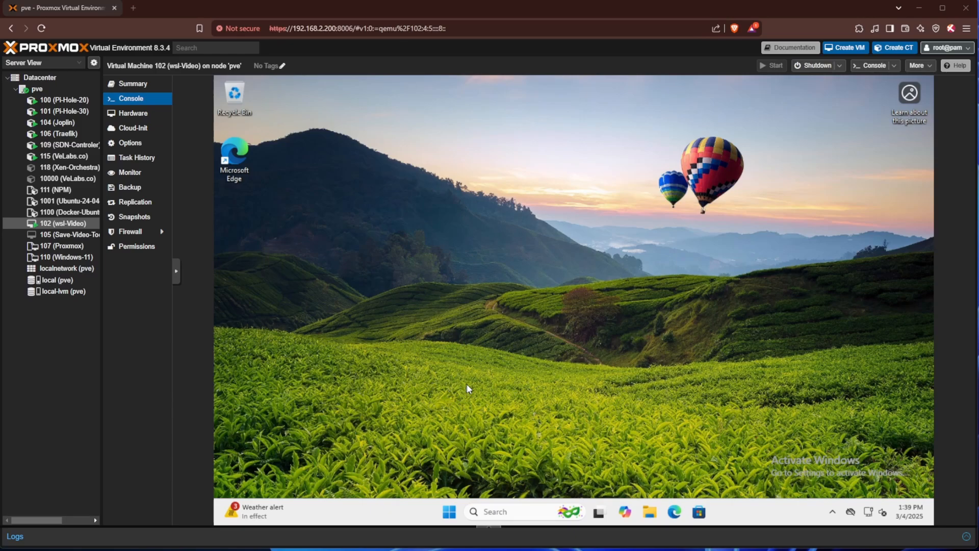
mouse_move(486, 403)
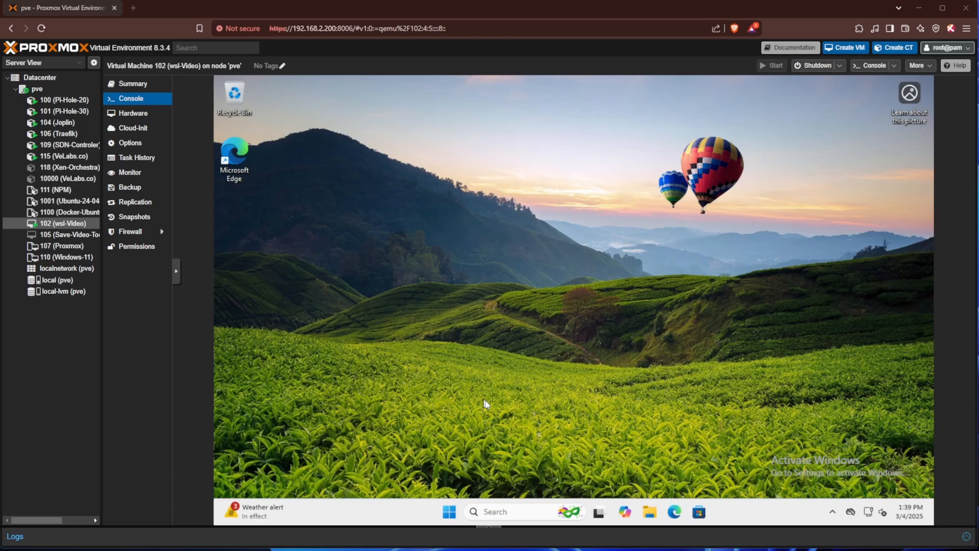
mouse_move(486, 404)
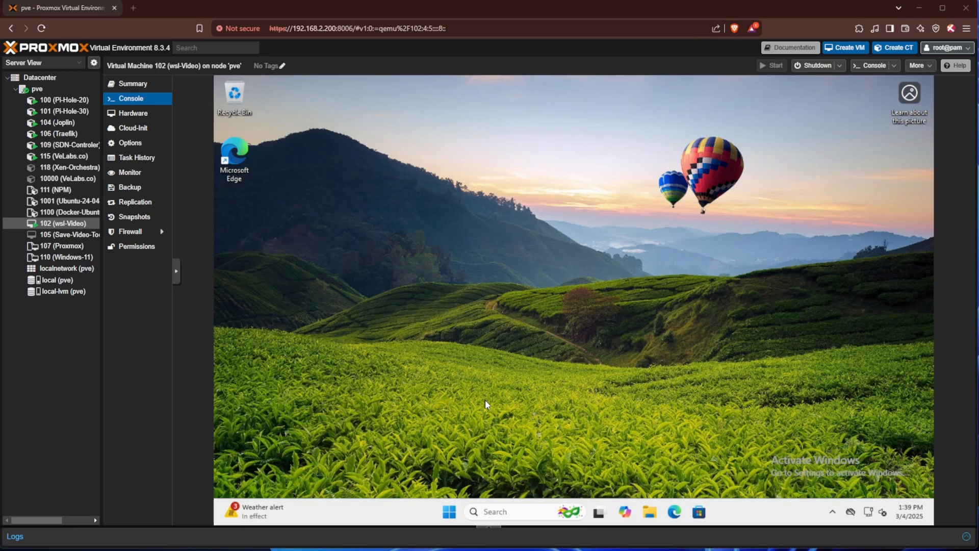
mouse_move(743, 315)
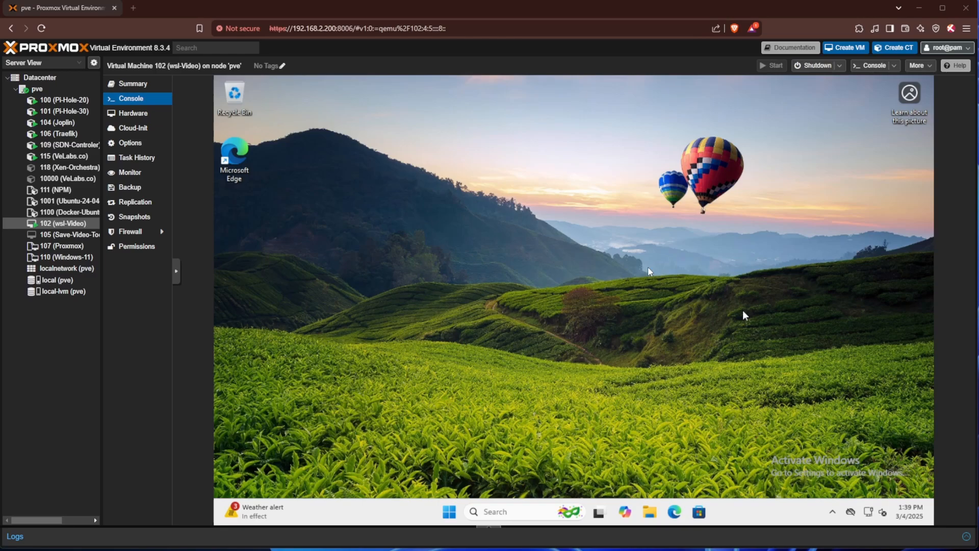
mouse_move(651, 243)
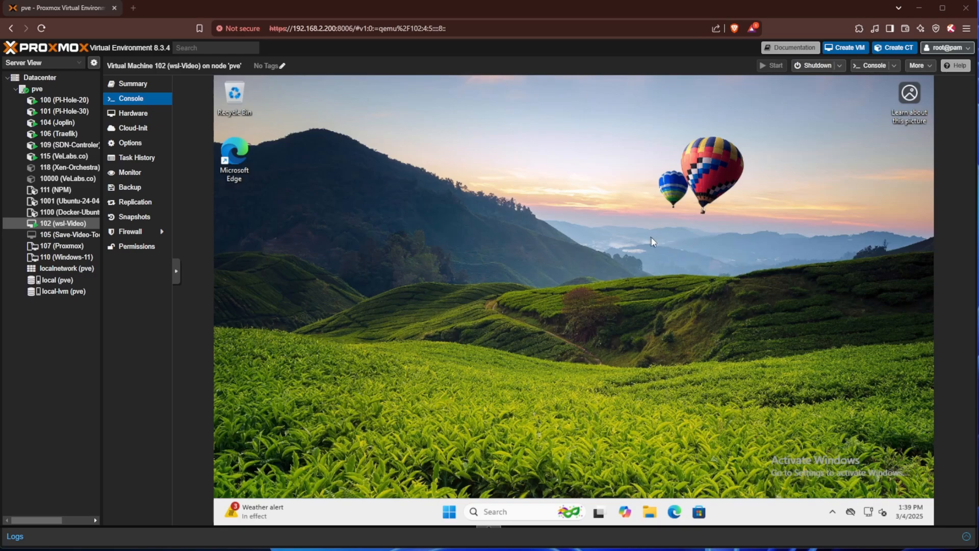
mouse_move(568, 460)
type("power")
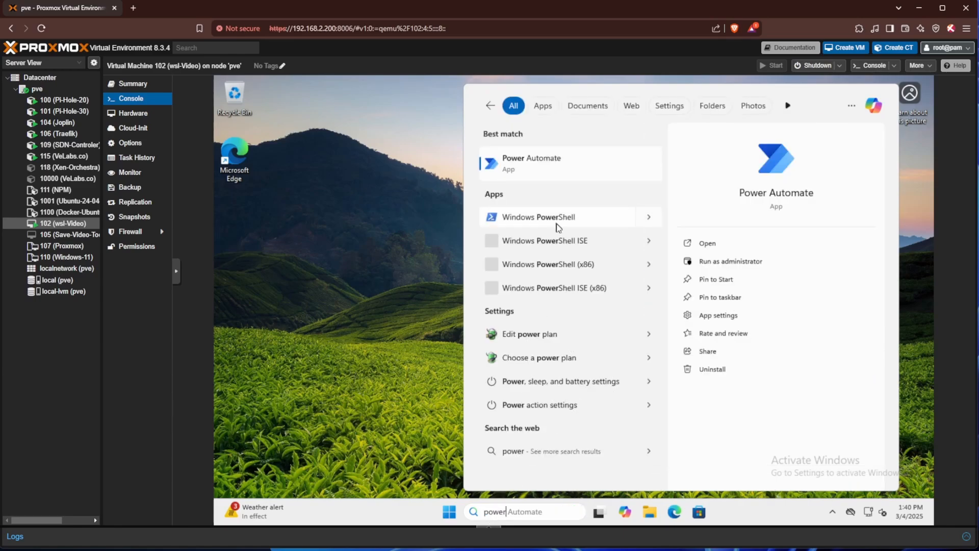
mouse_move(501, 228)
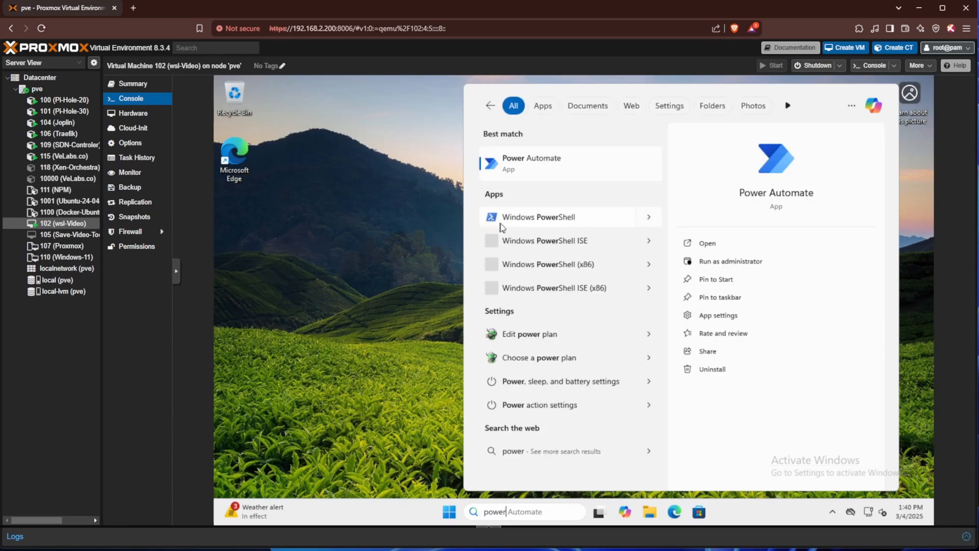
mouse_move(648, 223)
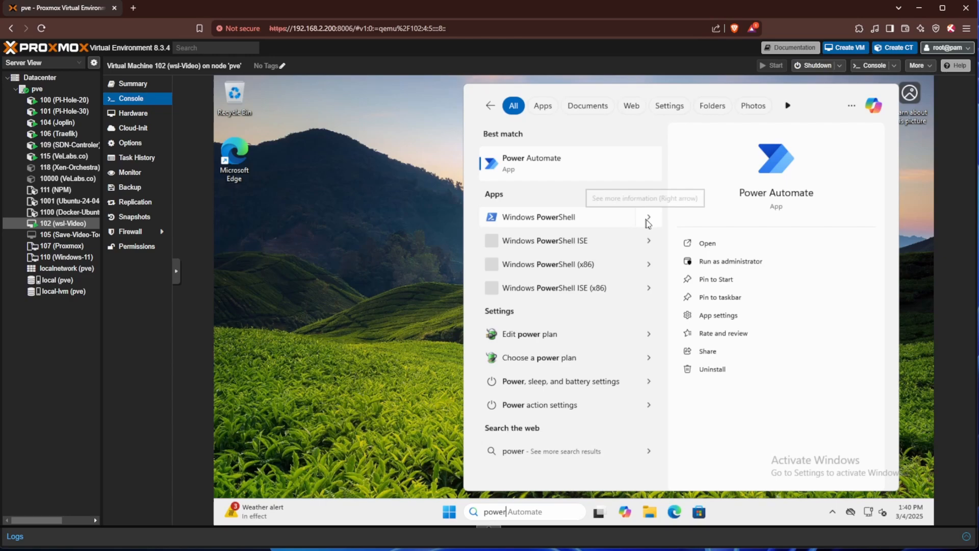
Launch the Windows PowerShell search result with Run as administrator
left_click(538, 217)
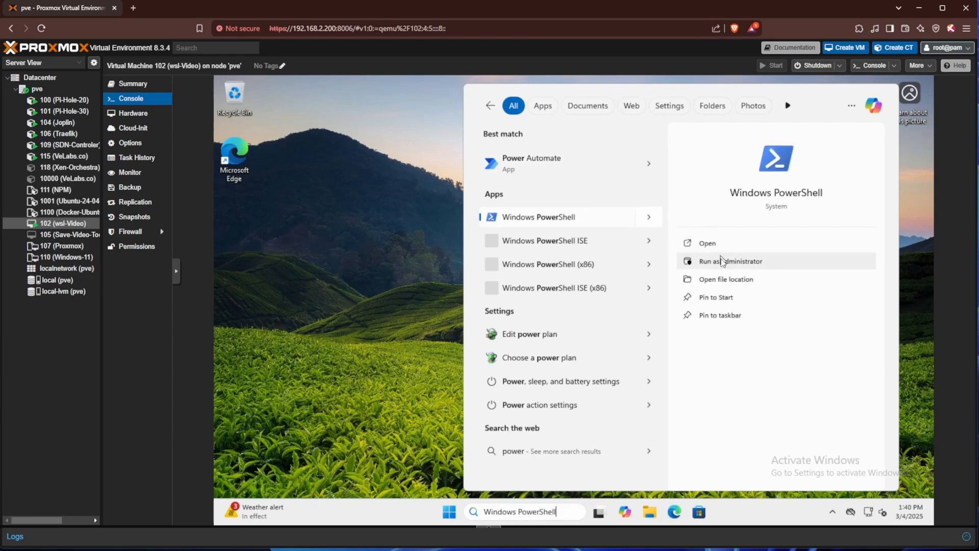
mouse_move(714, 268)
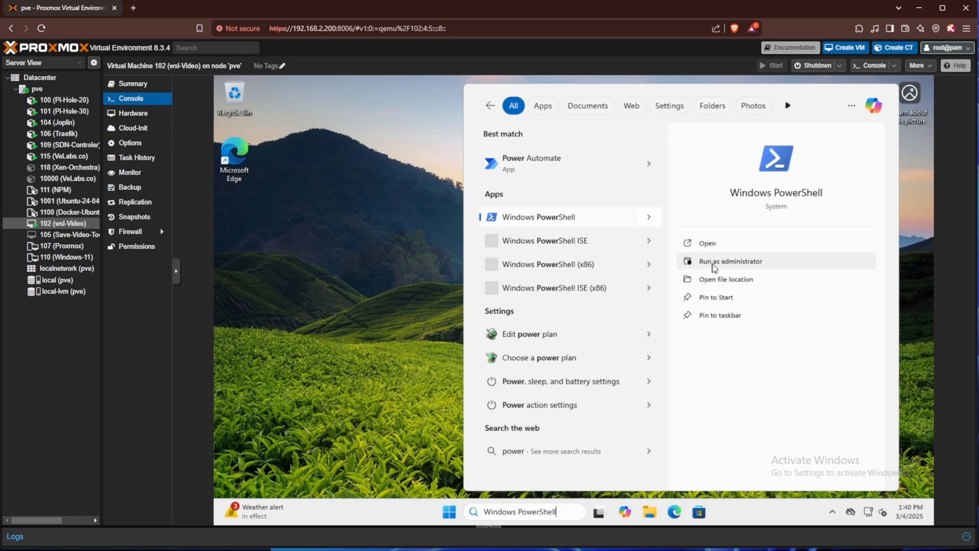
left_click(730, 261)
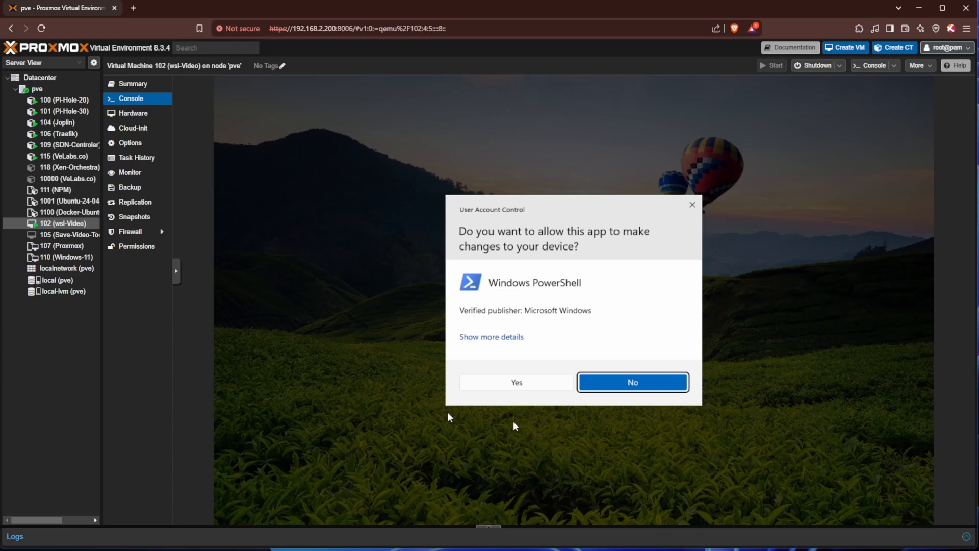
mouse_move(595, 195)
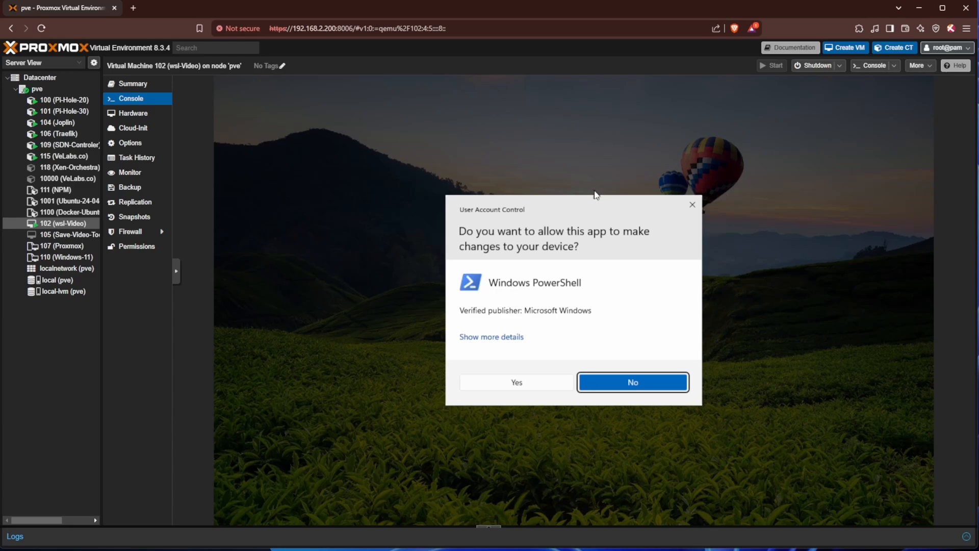
mouse_move(468, 291)
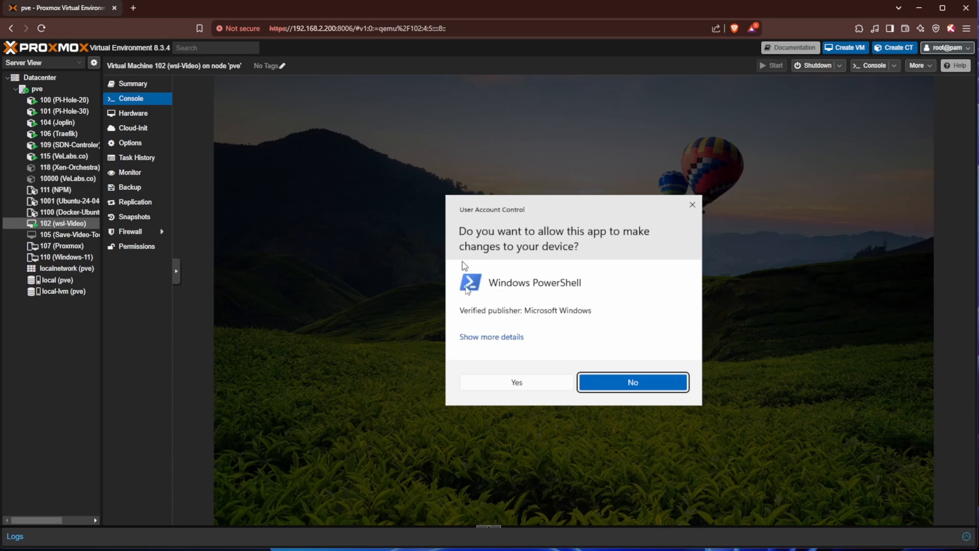
mouse_move(564, 267)
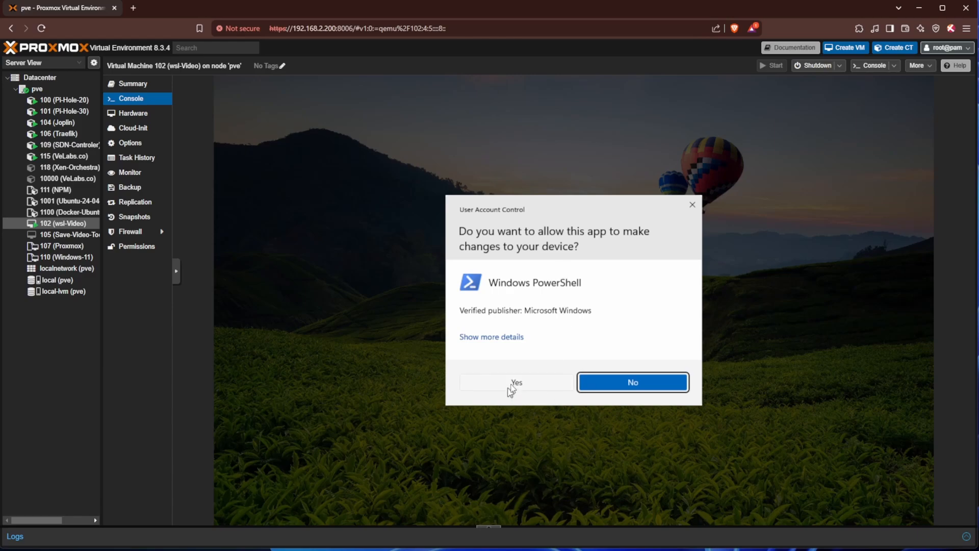
Answer Yes on the UAC prompt to open an Administrator PowerShell window
left_click(516, 381)
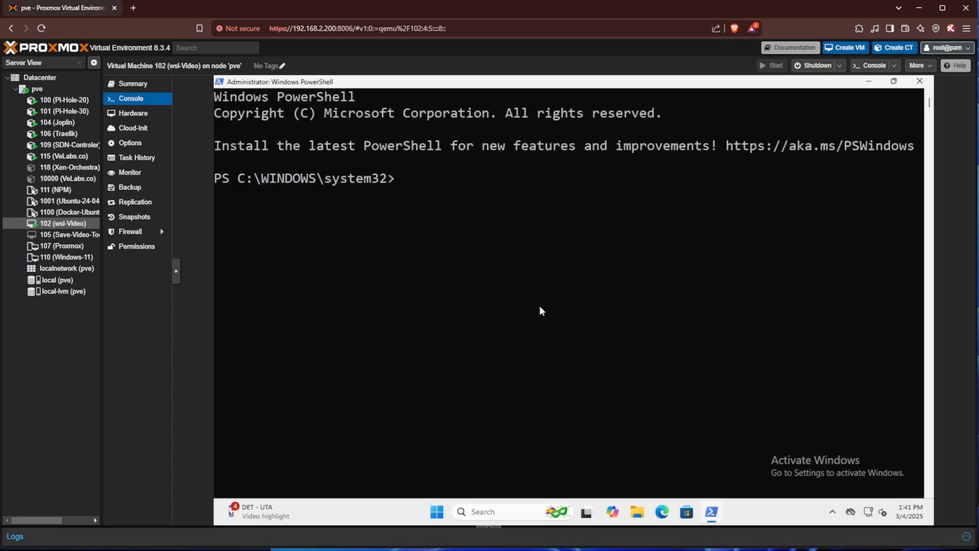
Run wsl --install to install WSL 2.4.11 and enable VirtualMachinePlatform
type("wsl")
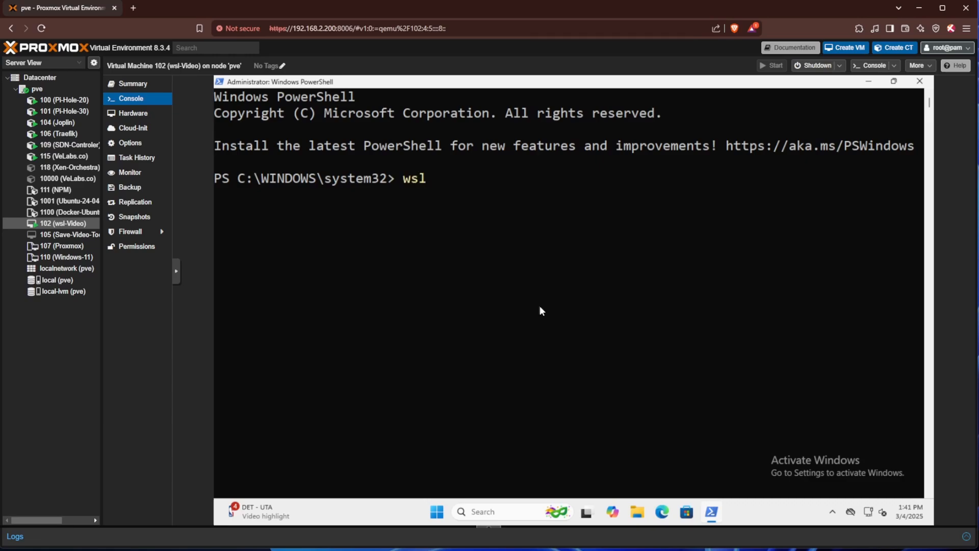
type("--install")
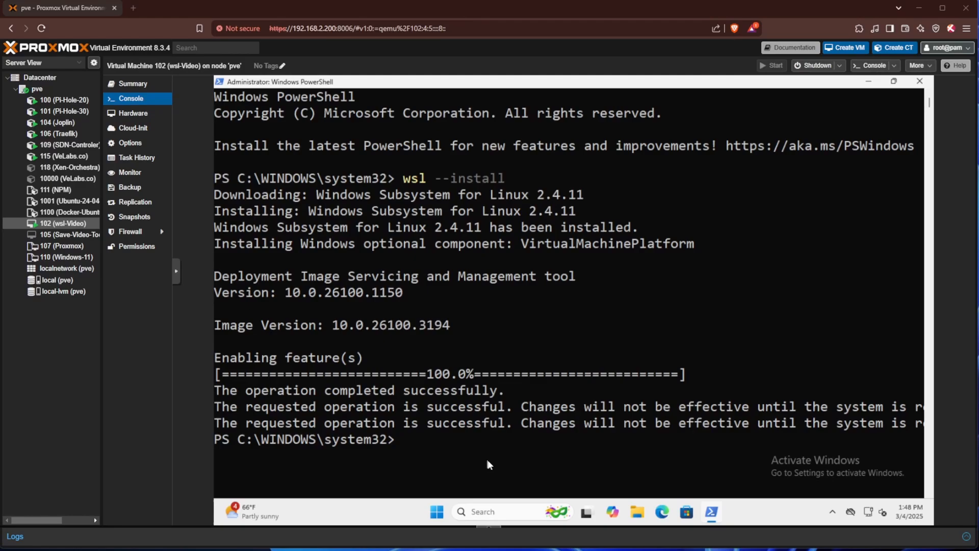
mouse_move(296, 452)
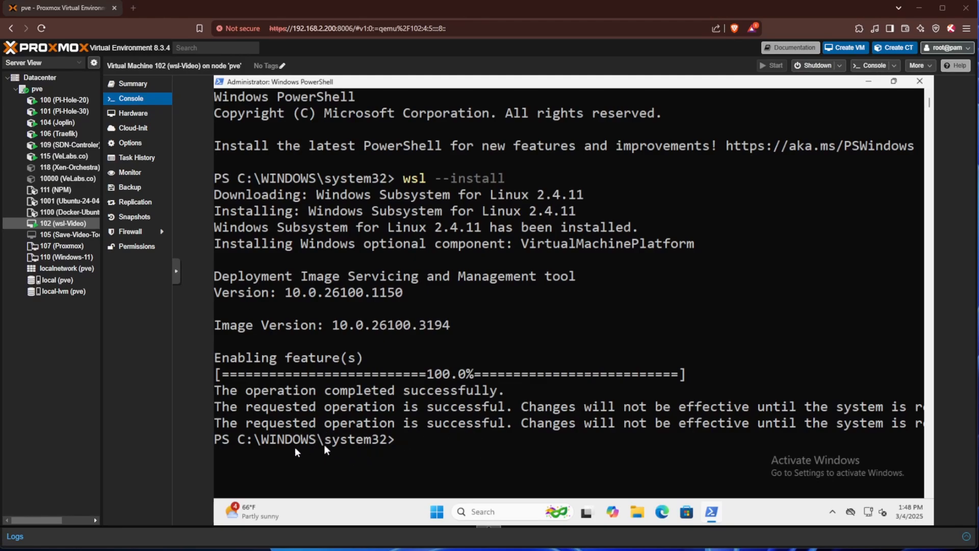
mouse_move(540, 451)
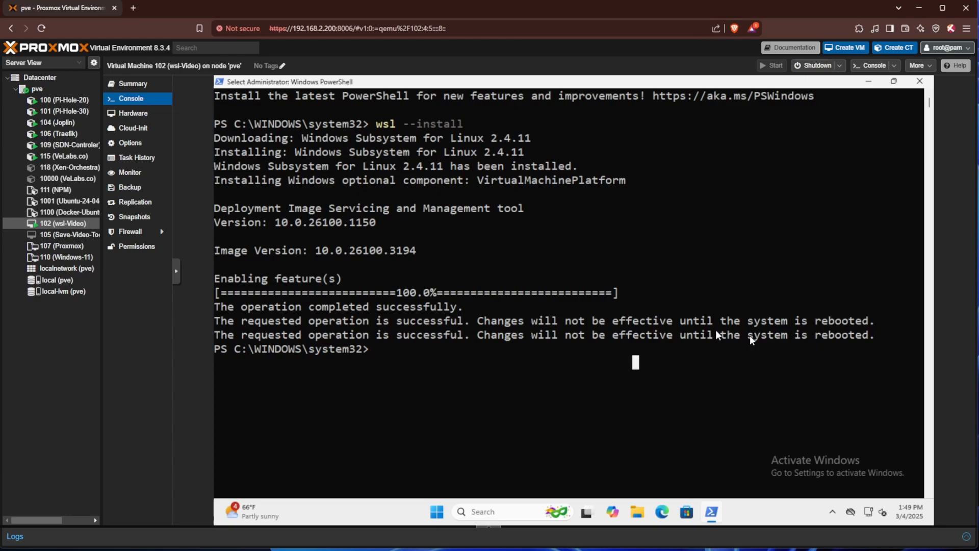
mouse_move(787, 352)
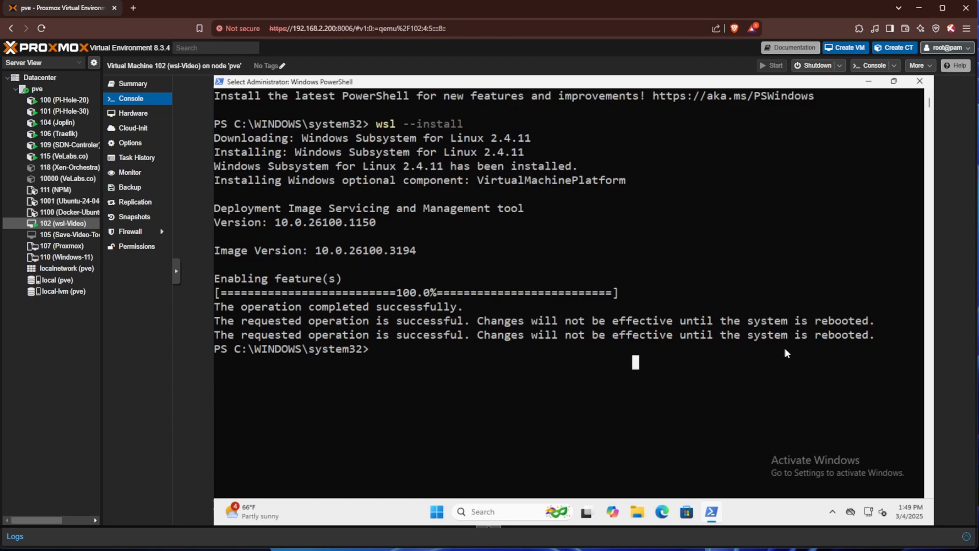
mouse_move(879, 199)
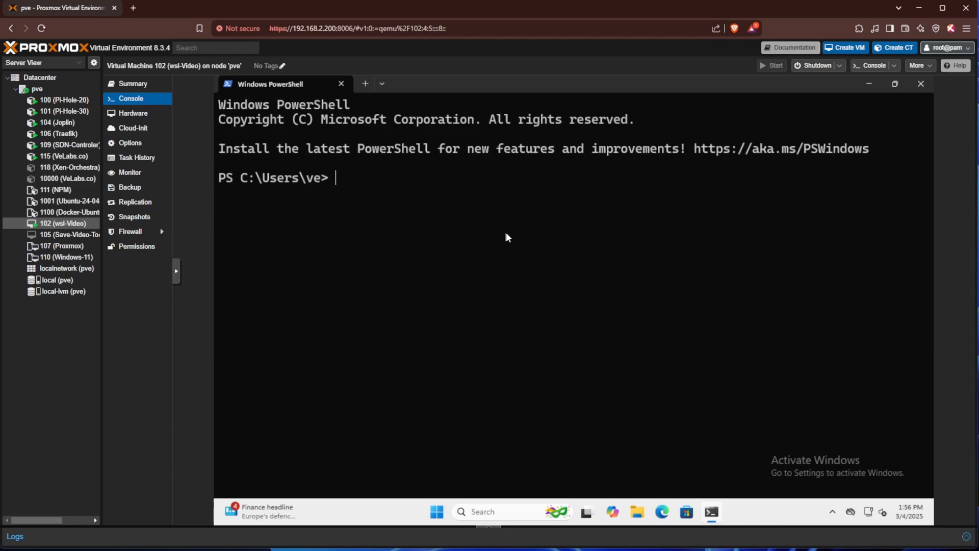
Run wsl --list --online to show installable distributions such as Ubuntu and Debian
type("wsl")
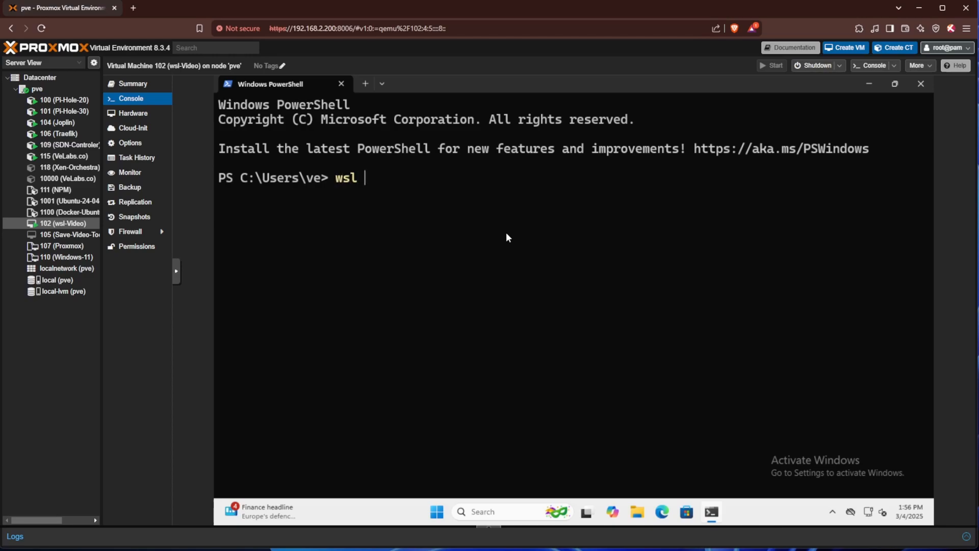
type("--list")
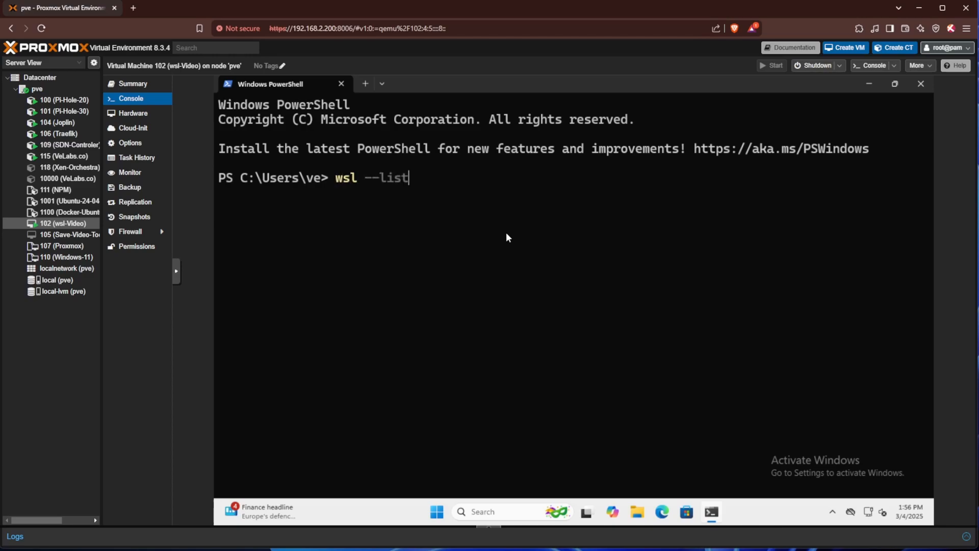
type("--online")
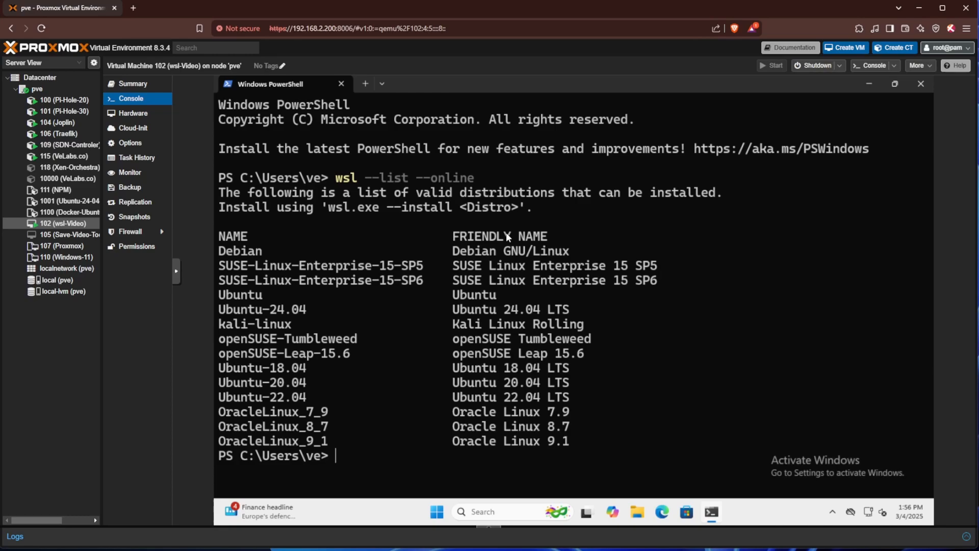
Run wsl --install -d Ubuntu to begin installing the Ubuntu distribution
type("wsl --")
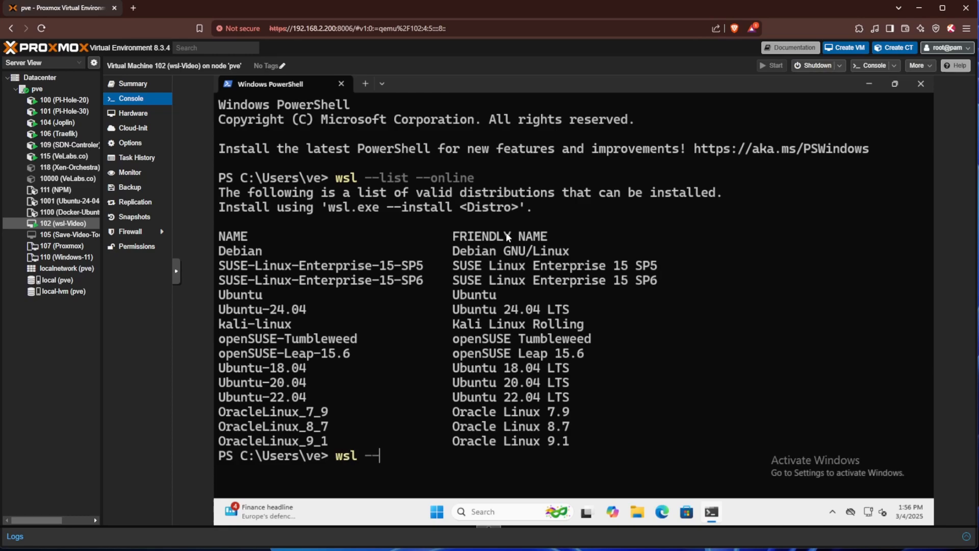
type("install -d")
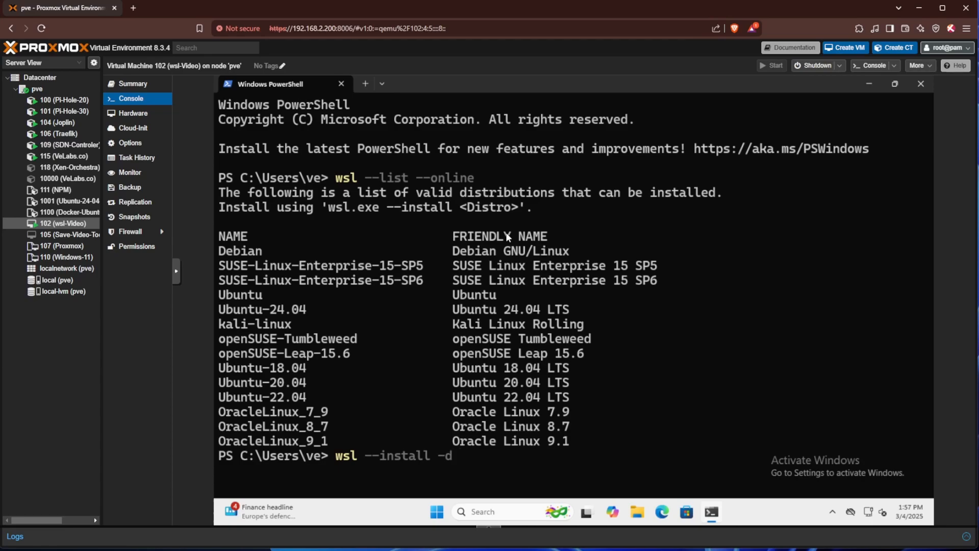
type("Ubuntu")
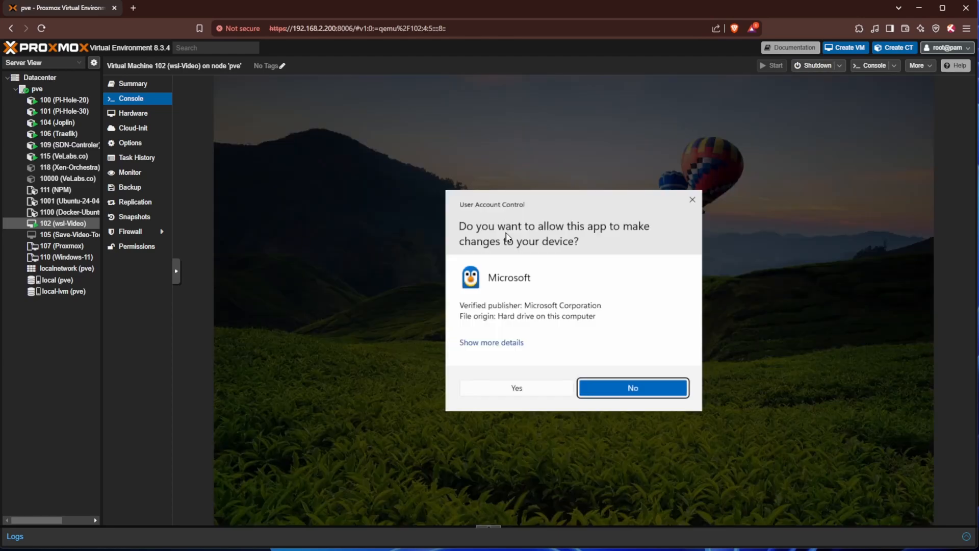
mouse_move(648, 243)
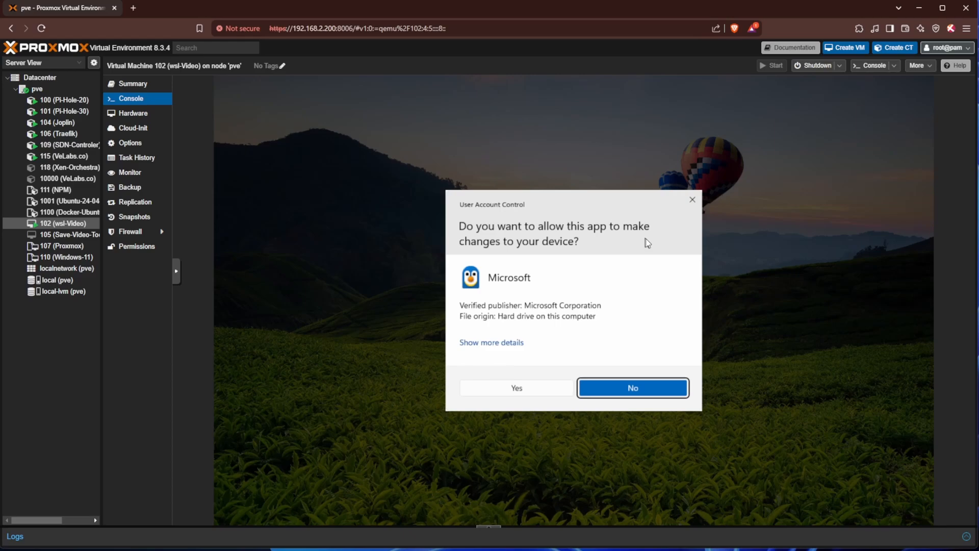
mouse_move(516, 407)
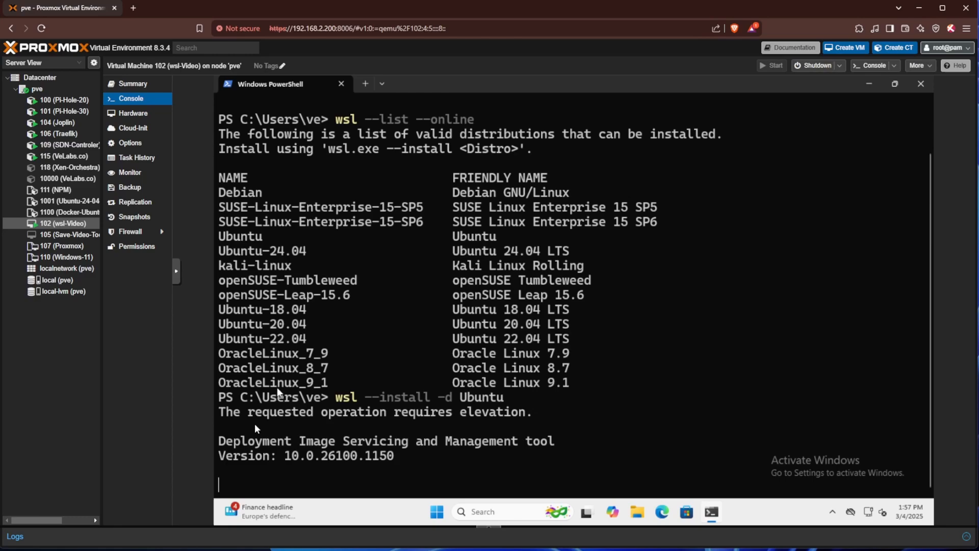
Scroll the PowerShell output to follow DISM enabling the WSL feature for Ubuntu
scroll("down", 3)
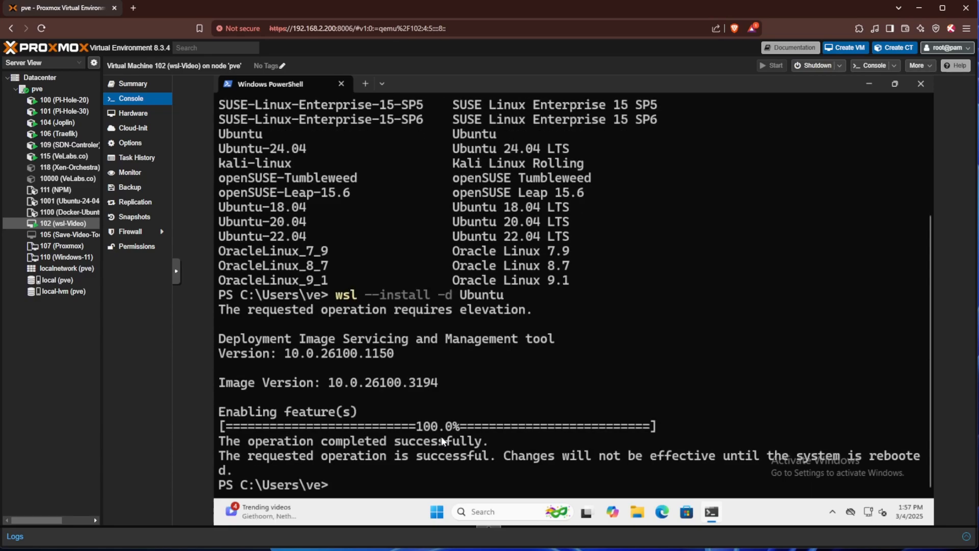
mouse_move(347, 476)
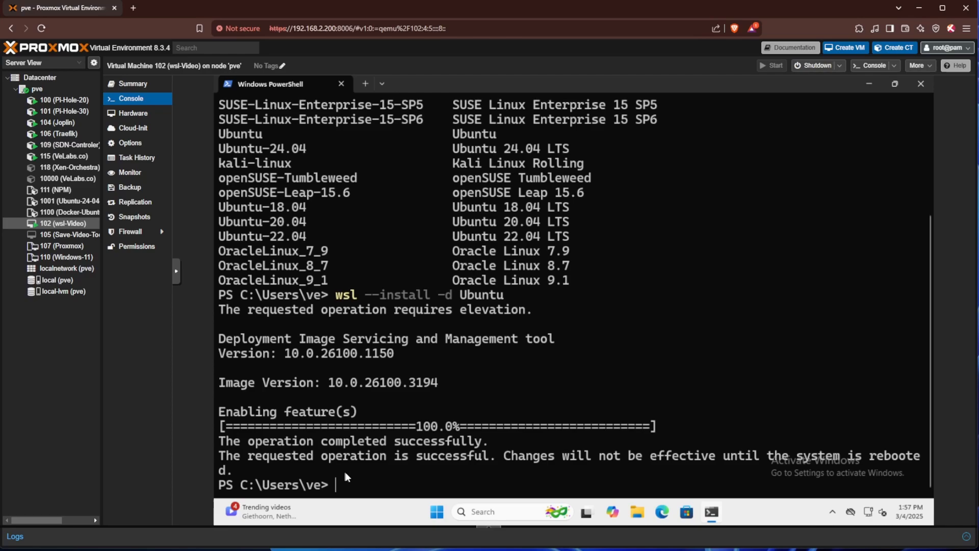
Run wsl --set-default-version 2 so new distributions use WSL 2
type("ws")
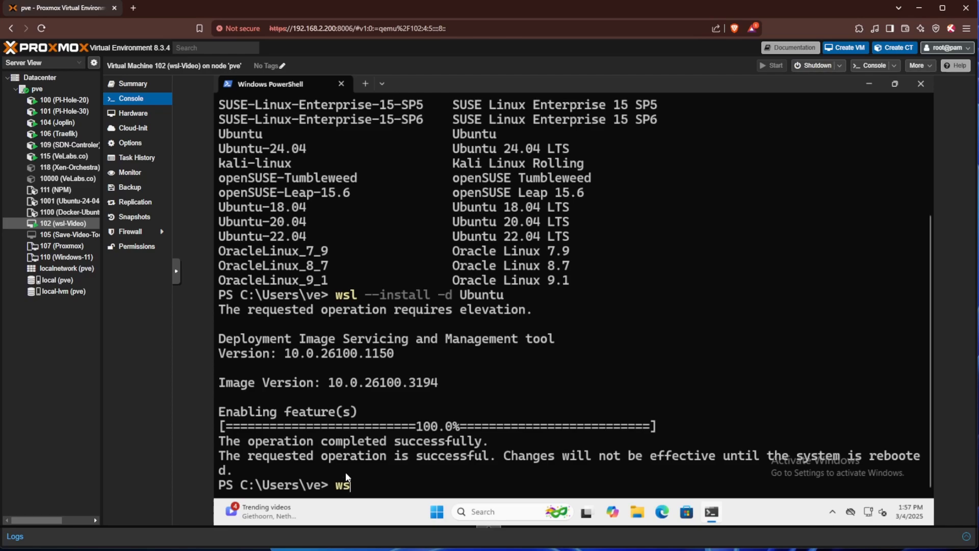
type("l")
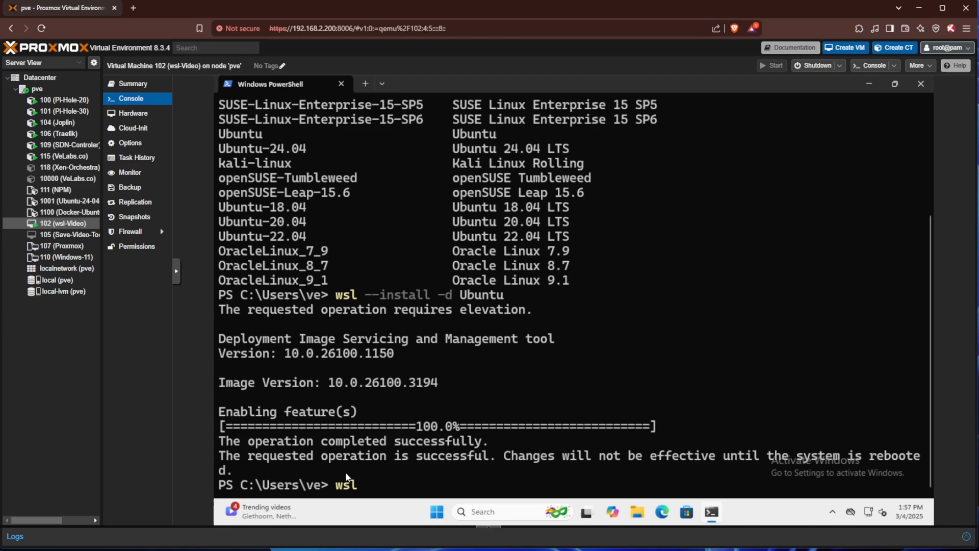
type("--set")
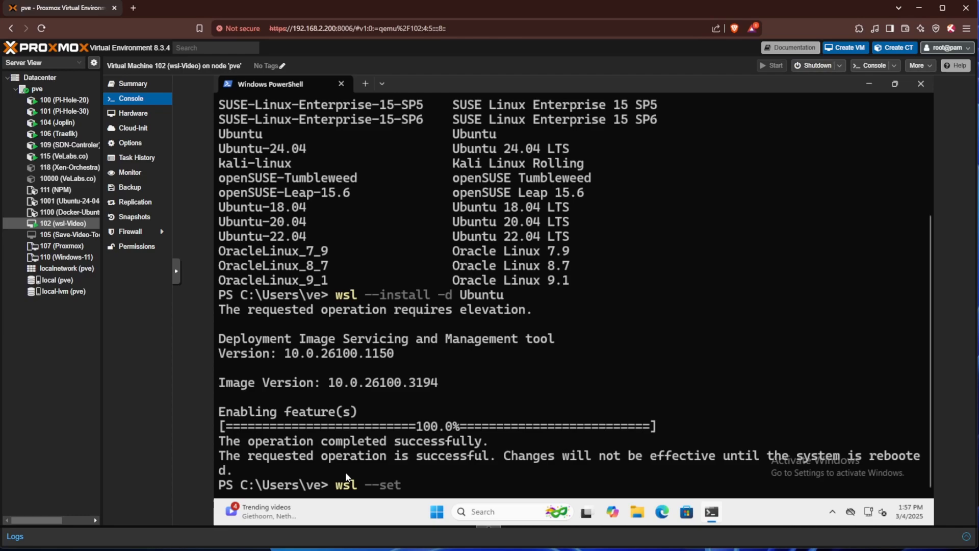
type("-default-")
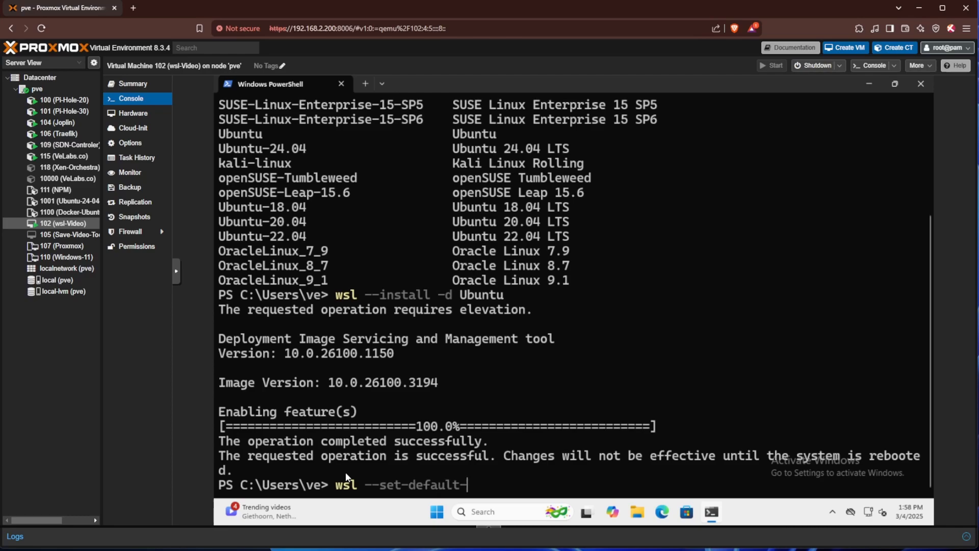
type("version")
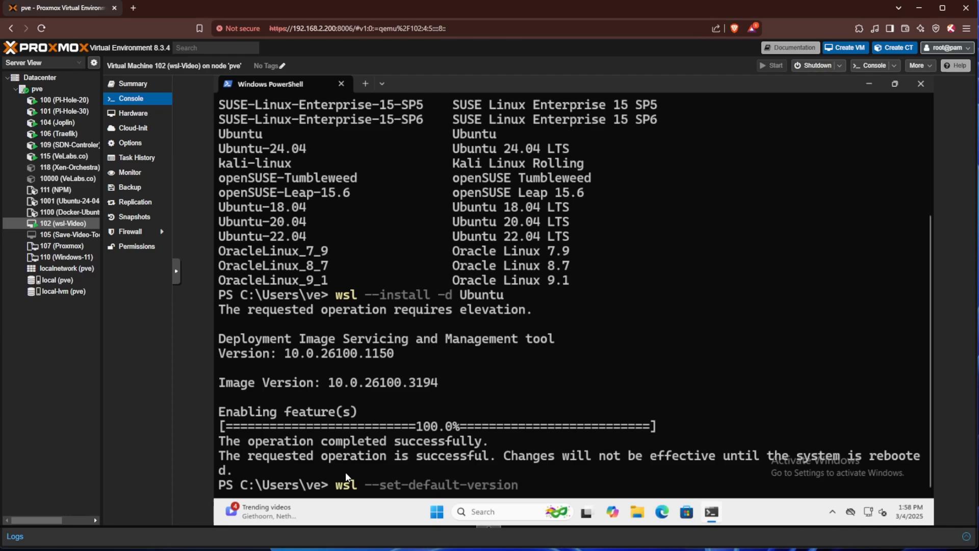
type("2")
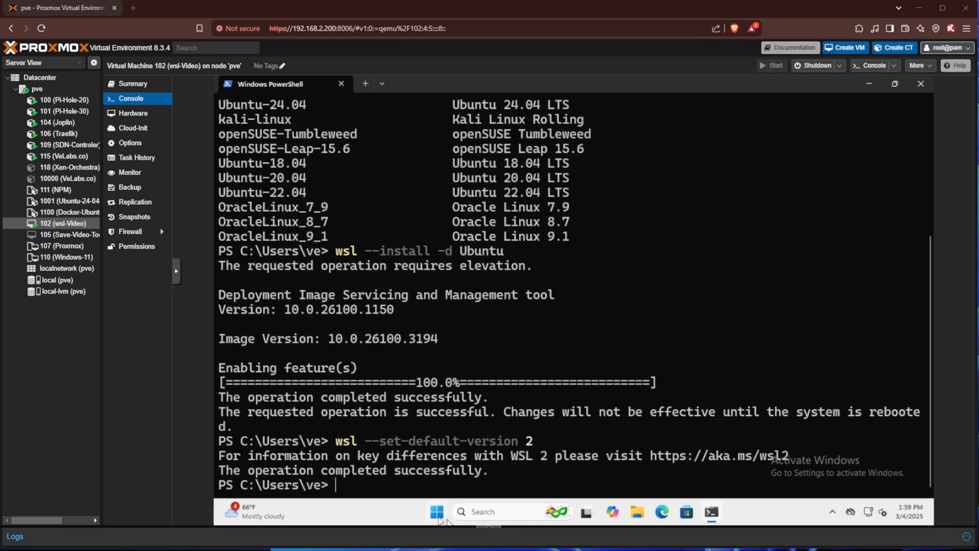
left_click(436, 511)
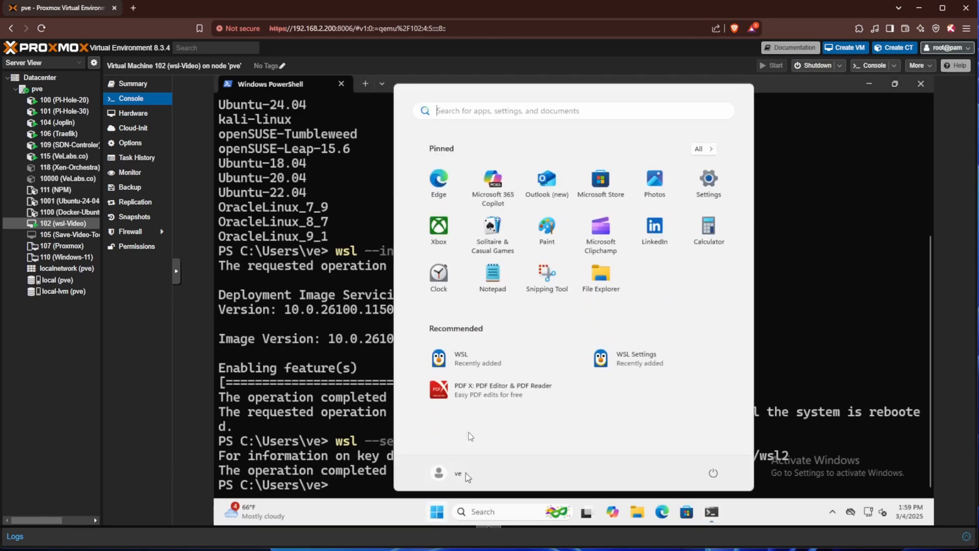
mouse_move(630, 362)
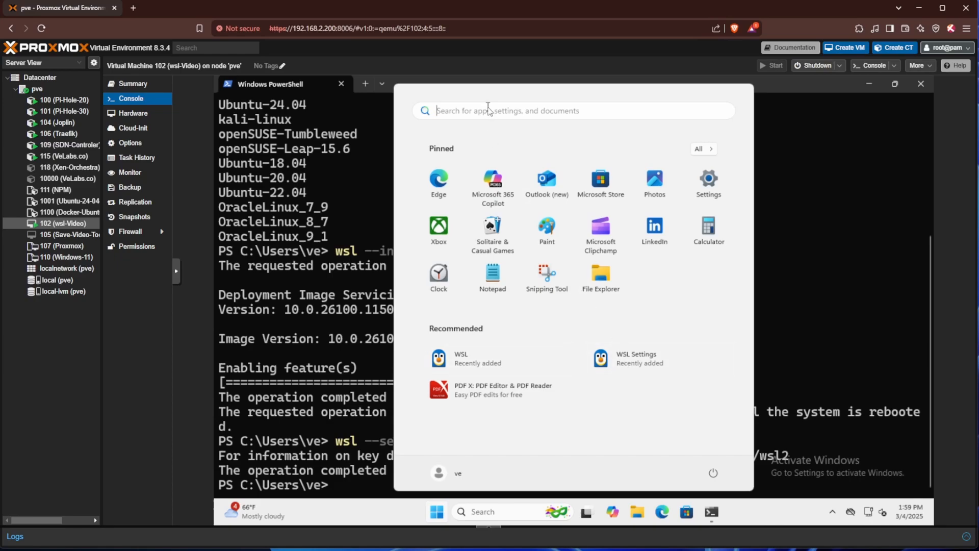
Search Start for 'wsl' to show the WSL system app and WSL Settings
type("wsl")
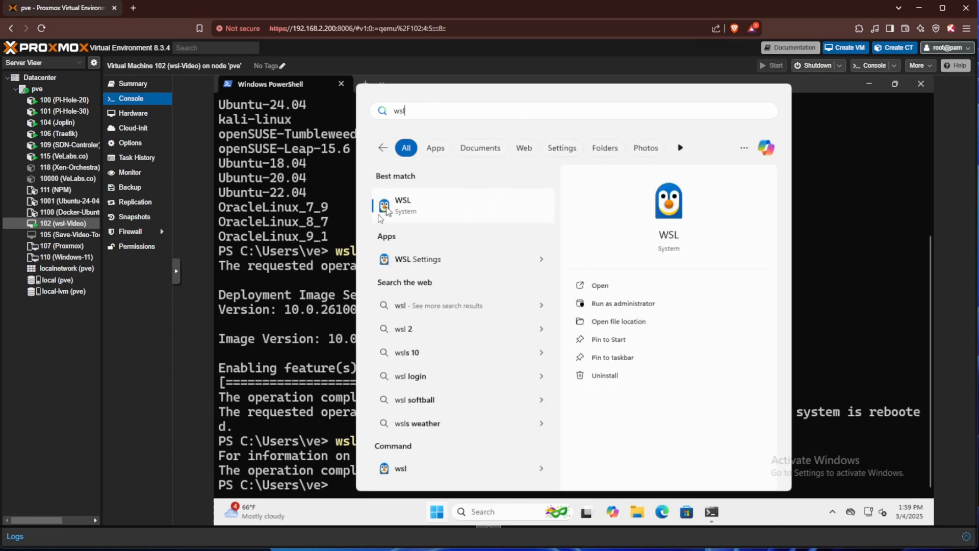
mouse_move(558, 267)
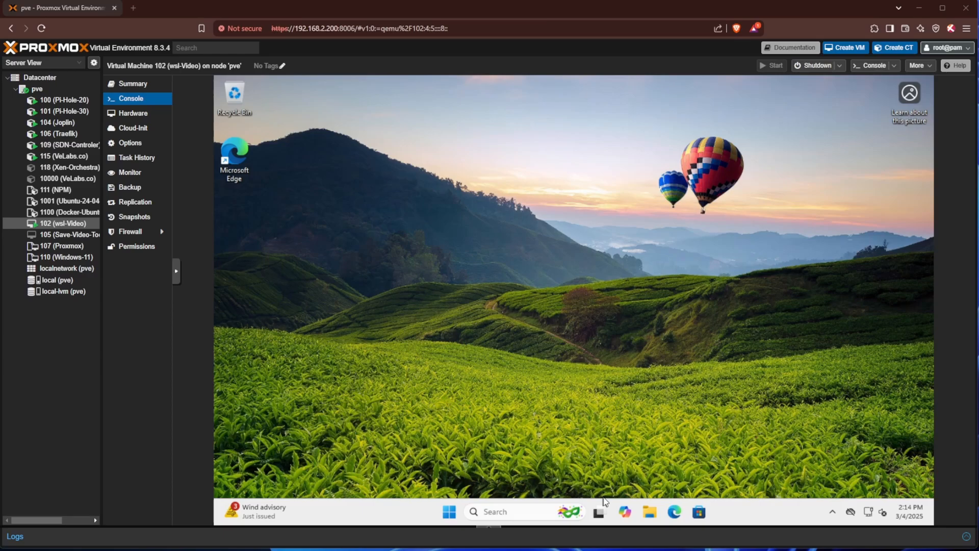
Bring up the Start app list showing Ubuntu as recently added
left_click(449, 511)
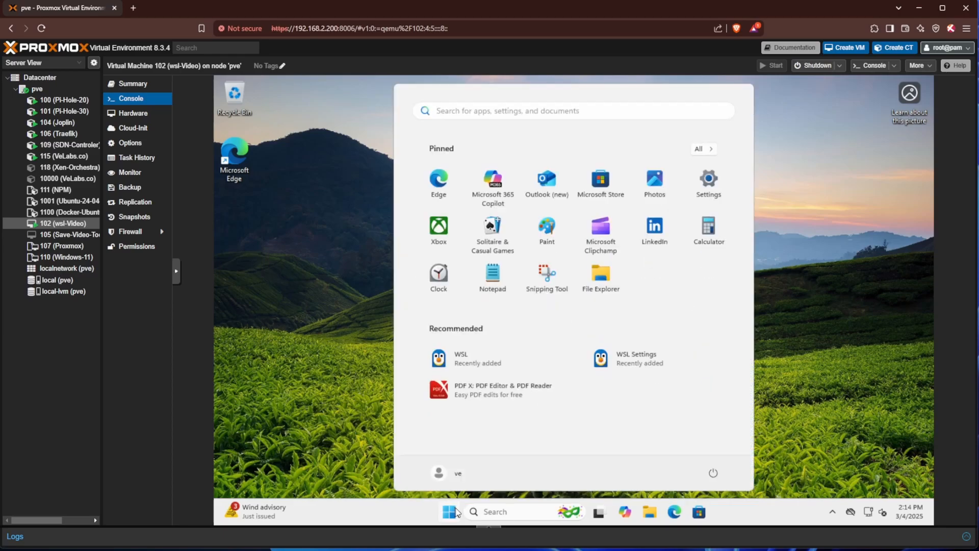
mouse_move(498, 358)
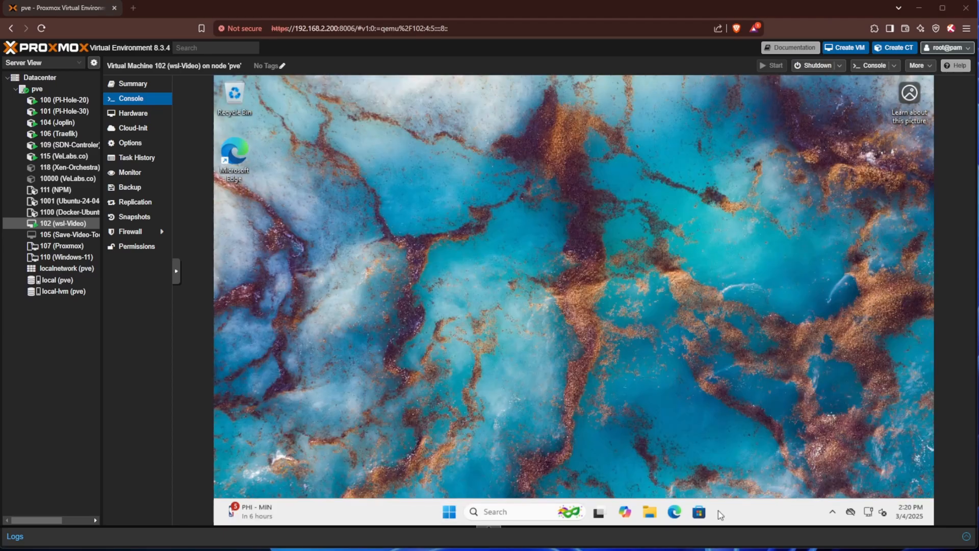
mouse_move(675, 512)
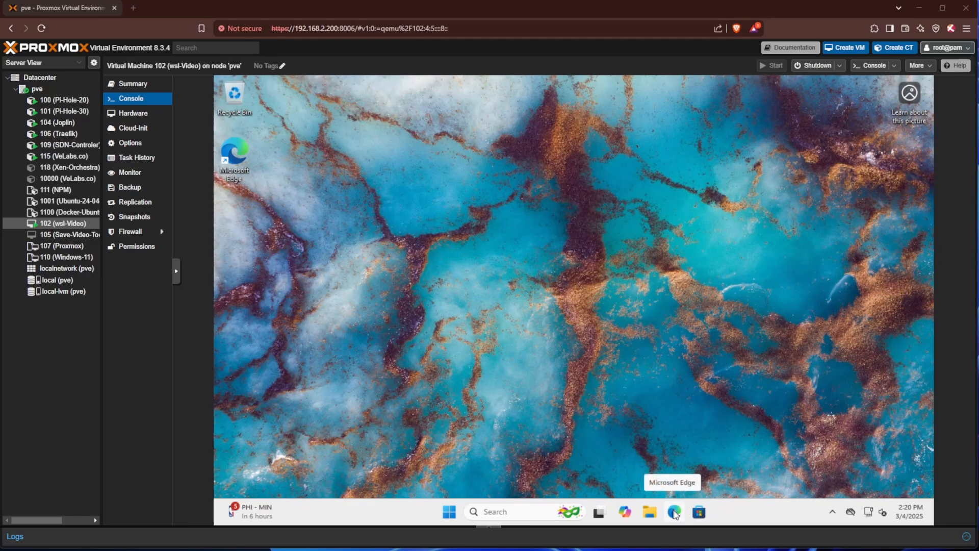
mouse_move(574, 527)
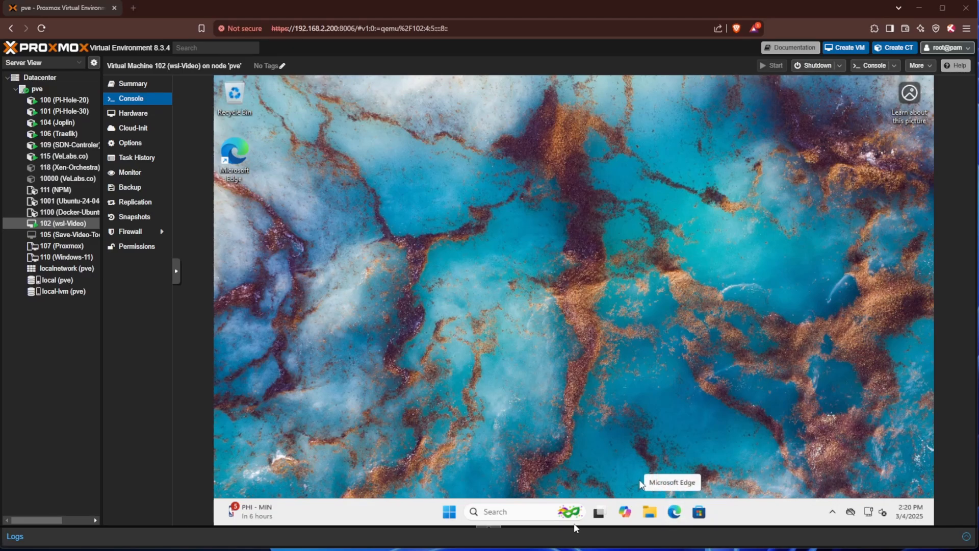
mouse_move(565, 511)
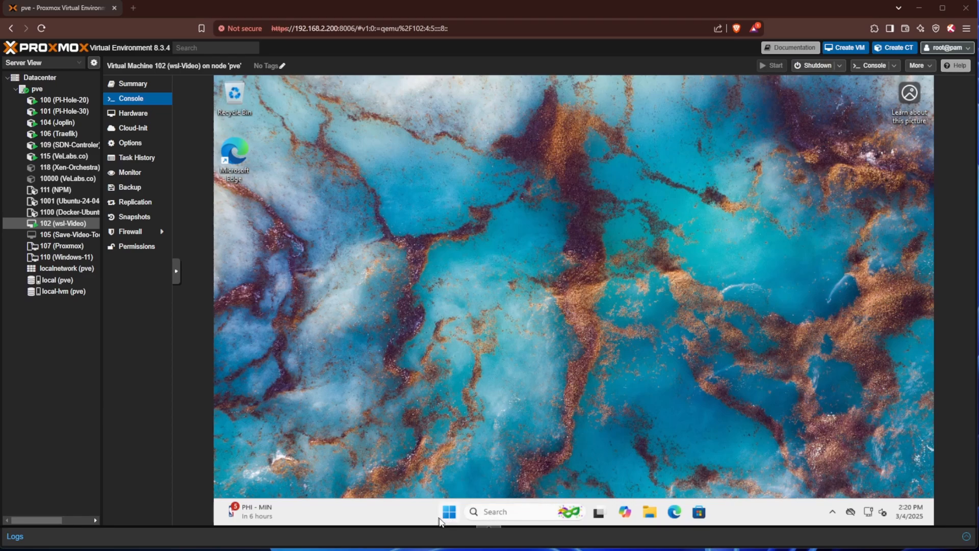
left_click(447, 511)
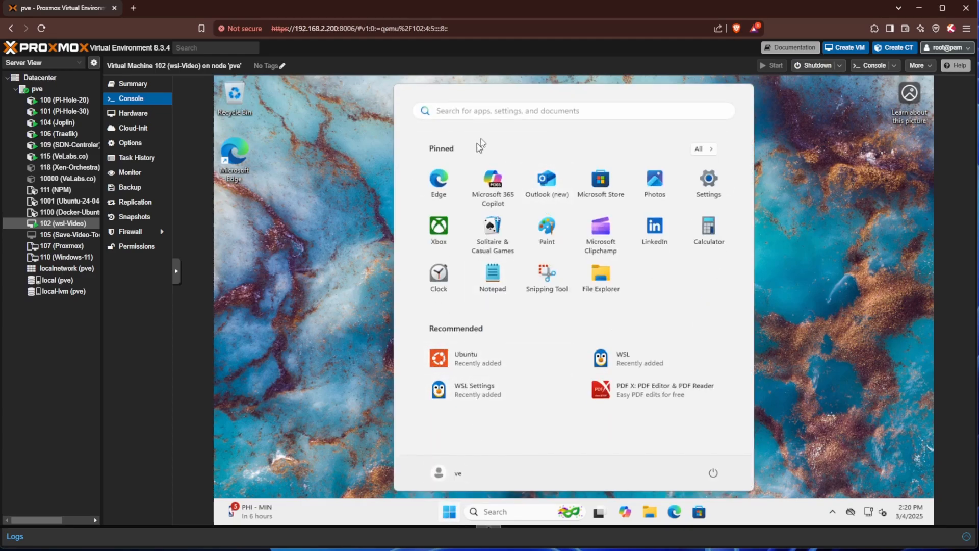
Search Start for 'ubun' to surface the Ubuntu app as best match
left_click(562, 111)
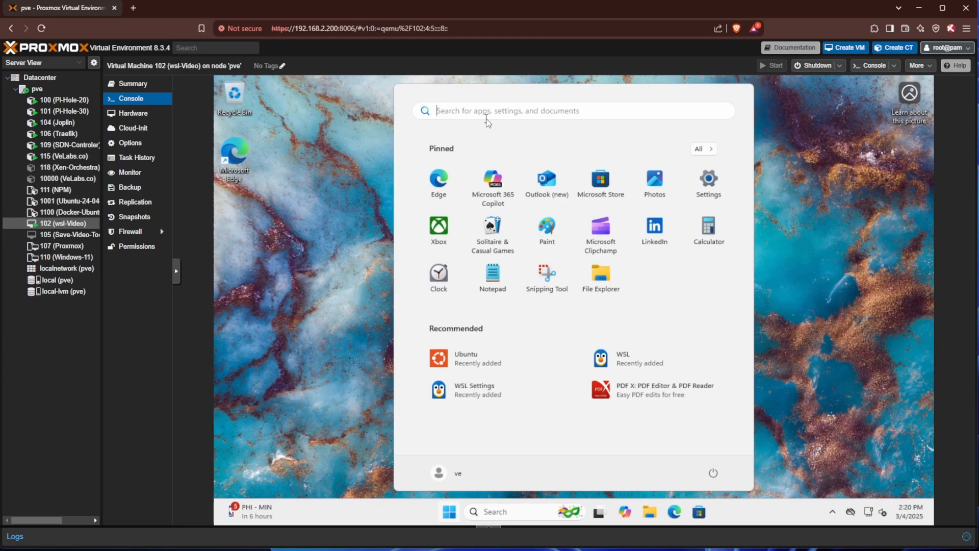
type("ubun")
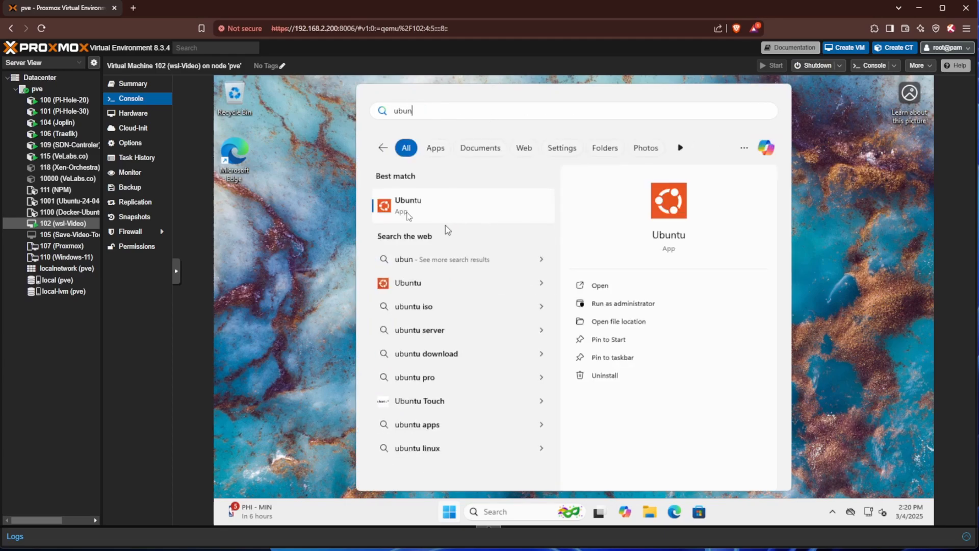
mouse_move(410, 208)
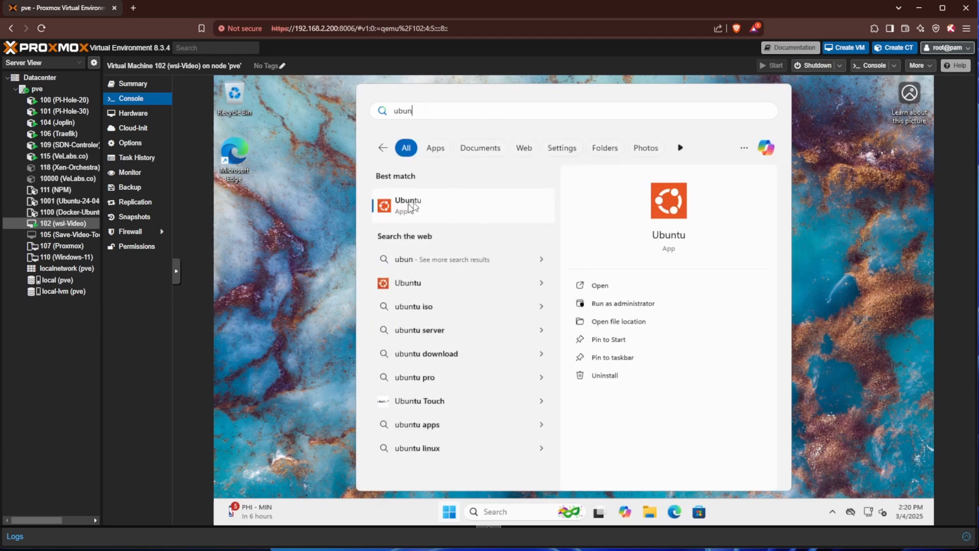
mouse_move(443, 205)
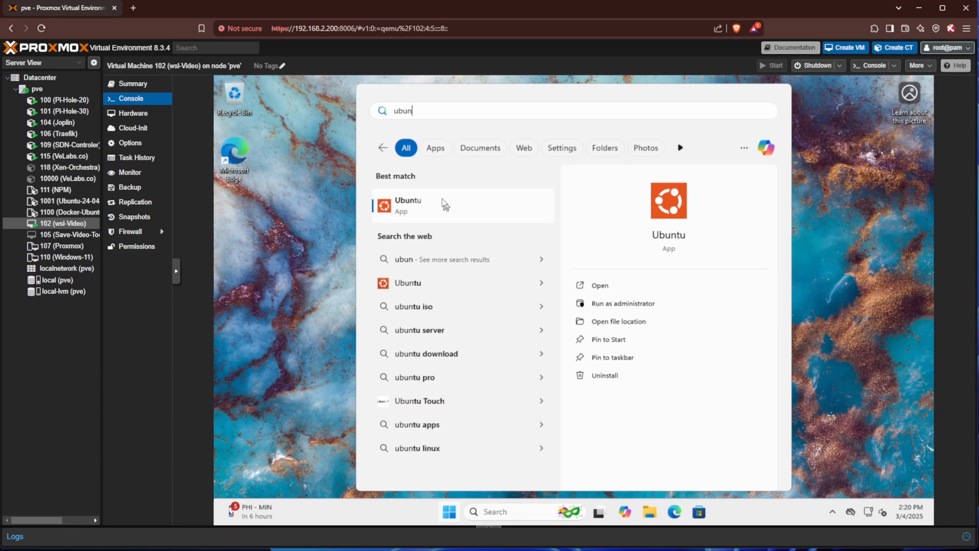
mouse_move(410, 192)
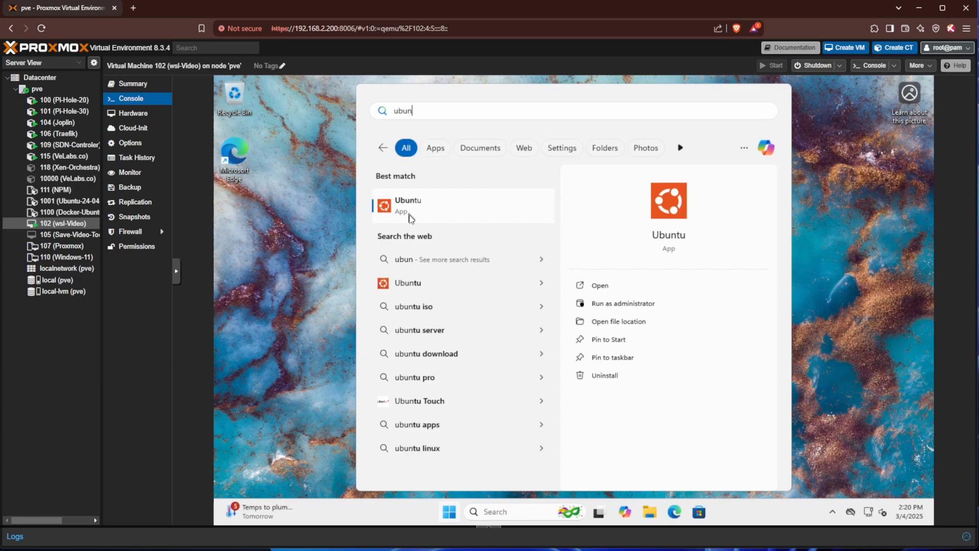
mouse_move(409, 219)
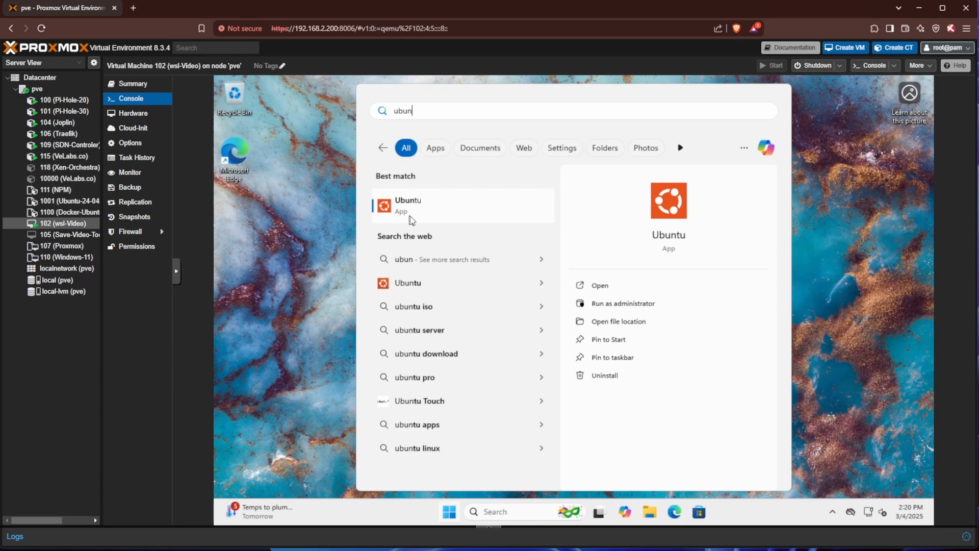
mouse_move(616, 312)
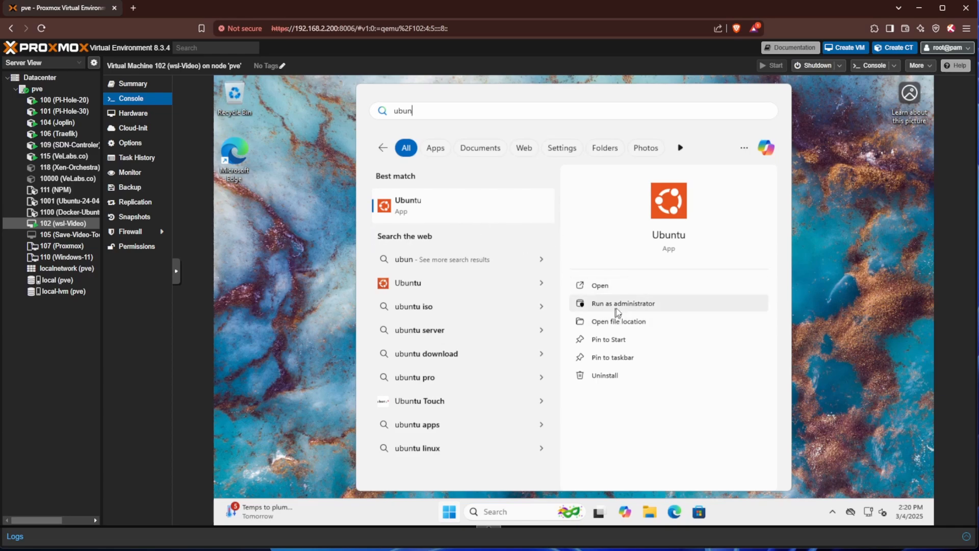
mouse_move(408, 227)
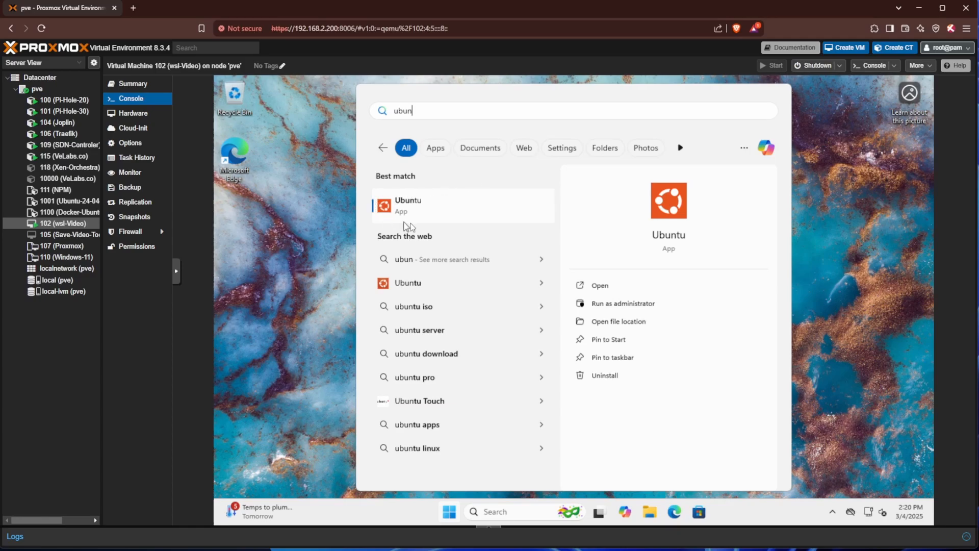
mouse_move(643, 307)
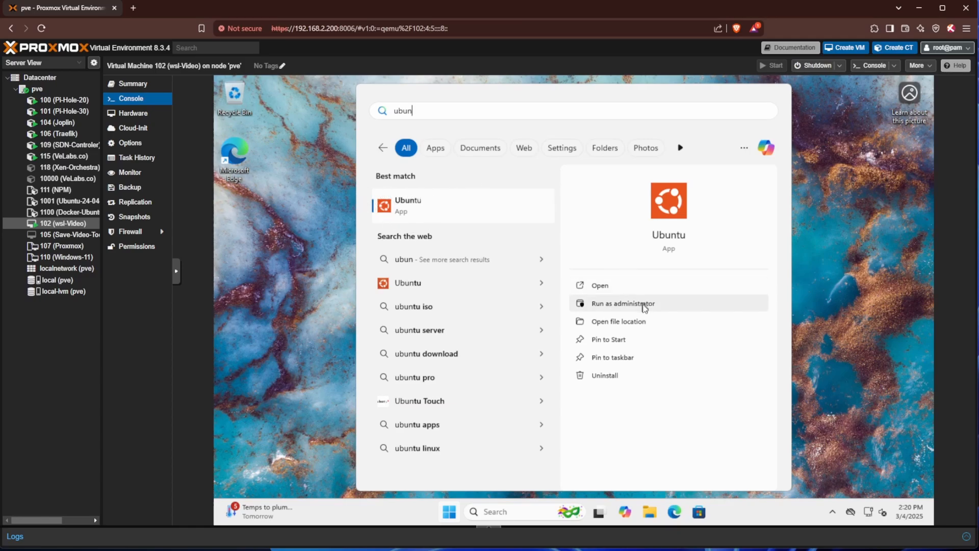
mouse_move(632, 308)
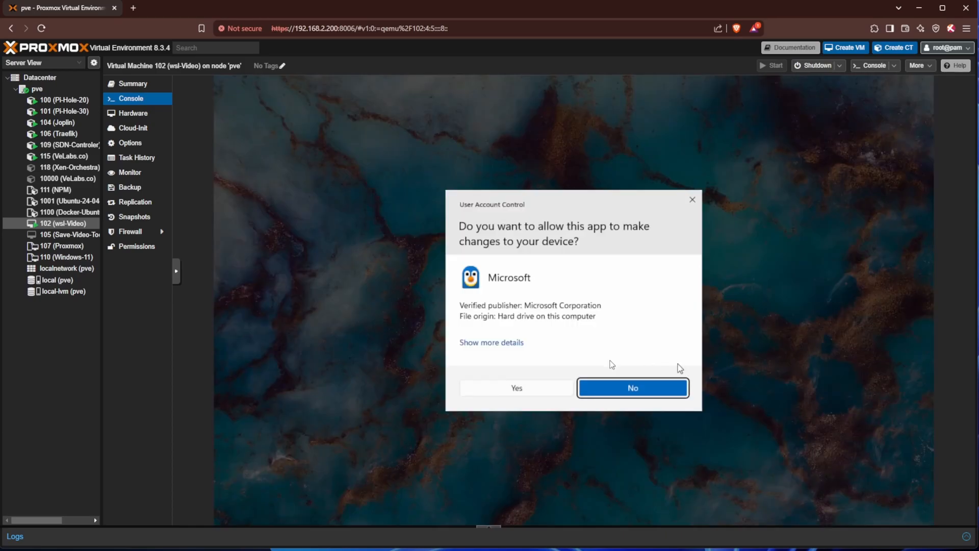
Approve the UAC prompt so Ubuntu can run sudo apt update
left_click(631, 388)
type("sudo apt upgrade -y")
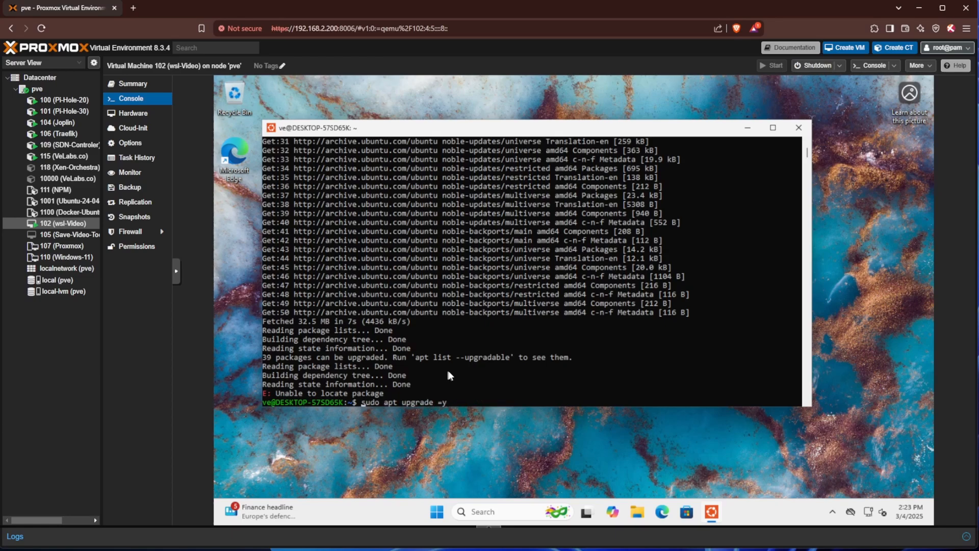
Run sudo apt upgrade -y to upgrade the installed packages
key("Return")
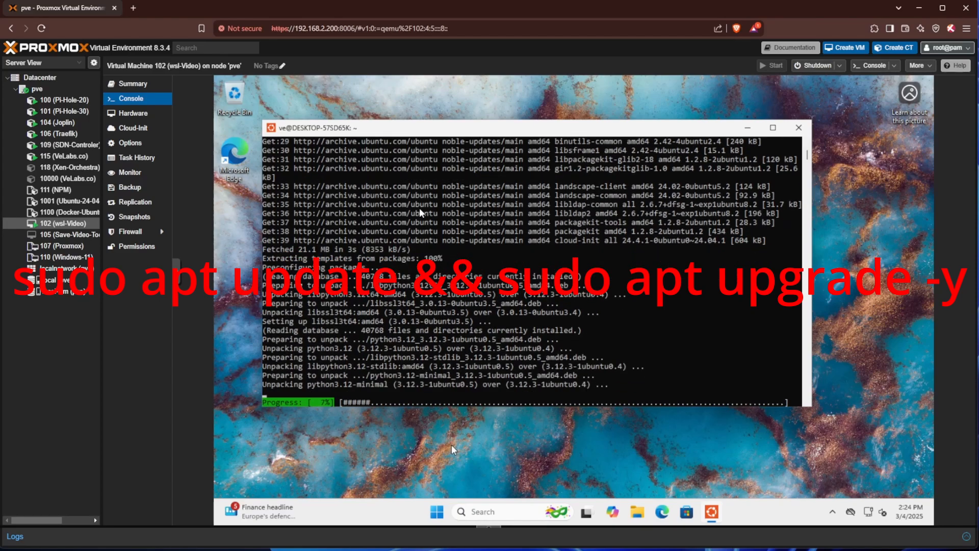
mouse_move(406, 222)
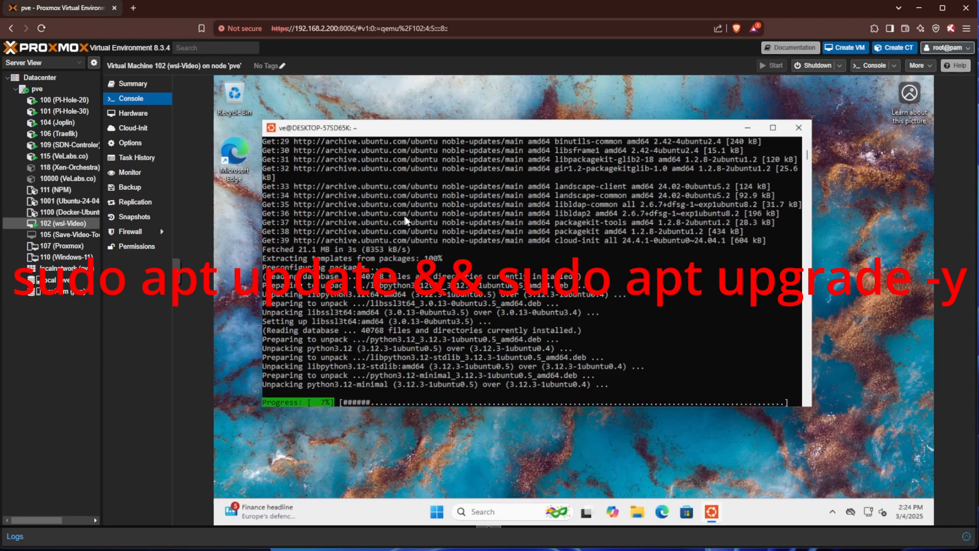